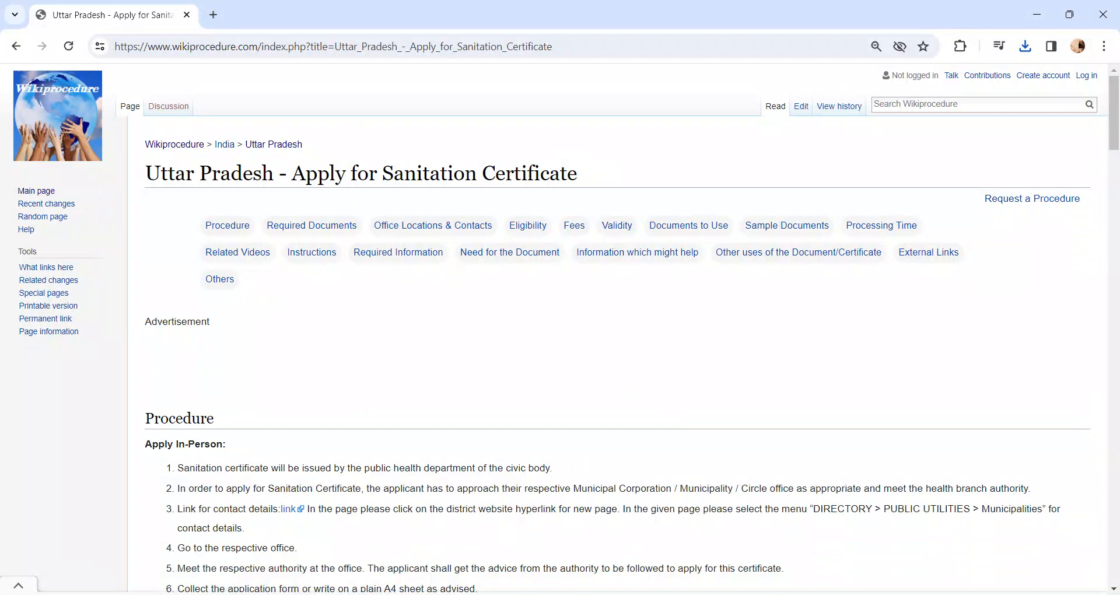
# Select the full URL of the Uttar Pradesh Sanitation Certificate page in the address bar
pyautogui.click(333, 46)
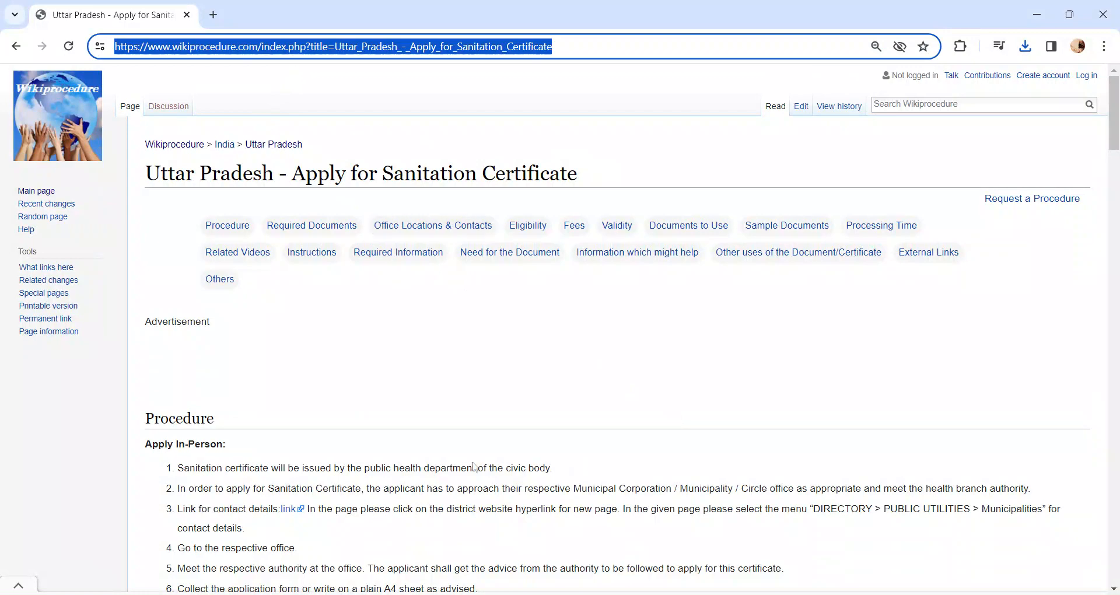
# Scroll down to show all 16 in-person steps and the Note on inspection and delivery
pyautogui.scroll(-3)
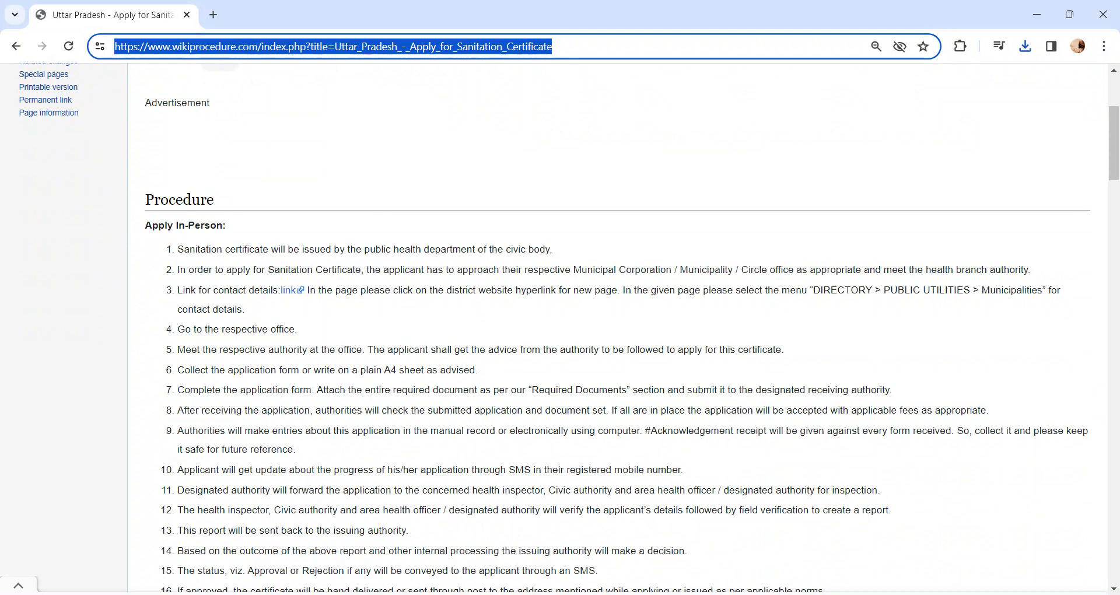
pyautogui.scroll(-3)
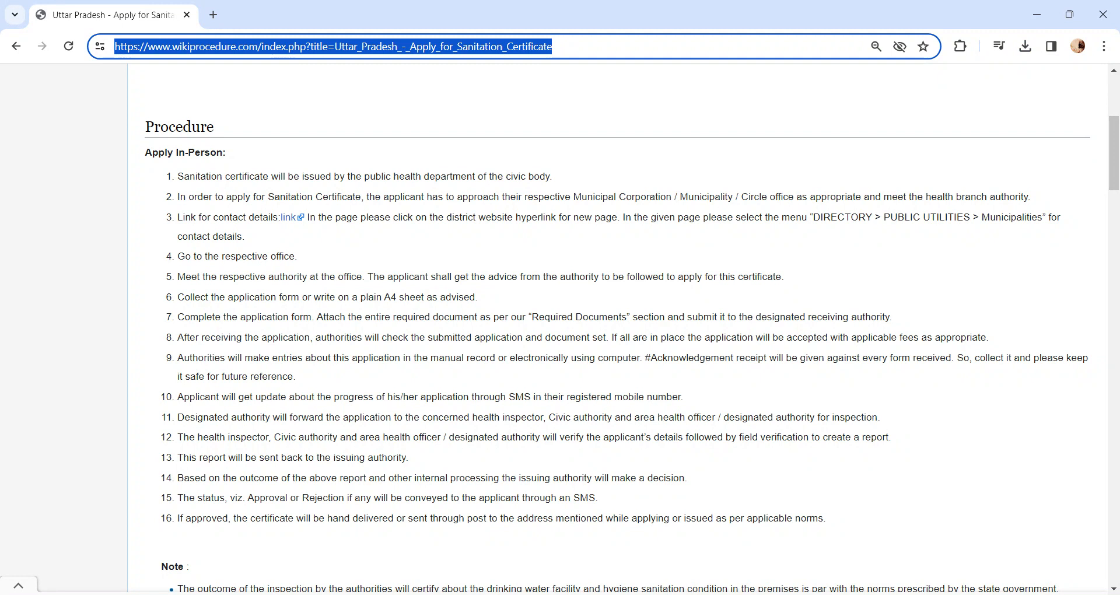
pyautogui.moveTo(289, 218)
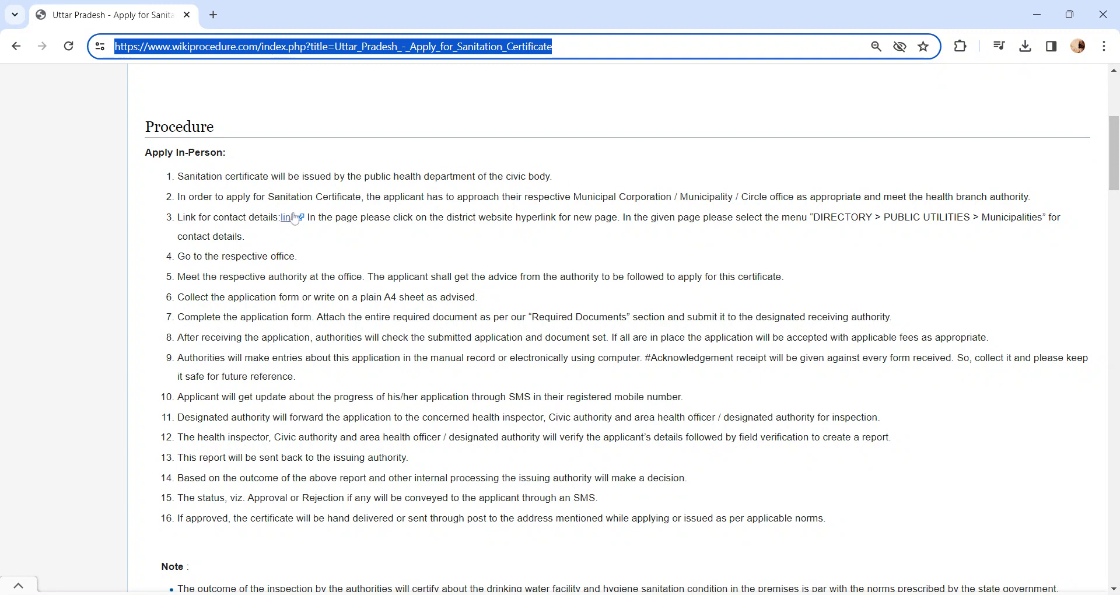
pyautogui.moveTo(281, 235)
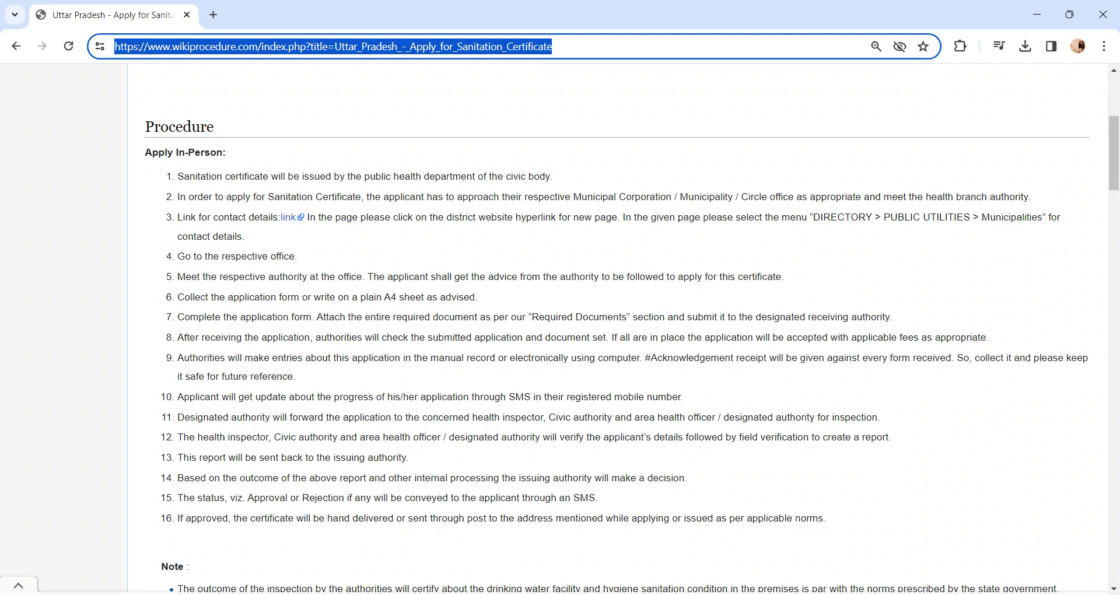
pyautogui.scroll(-3)
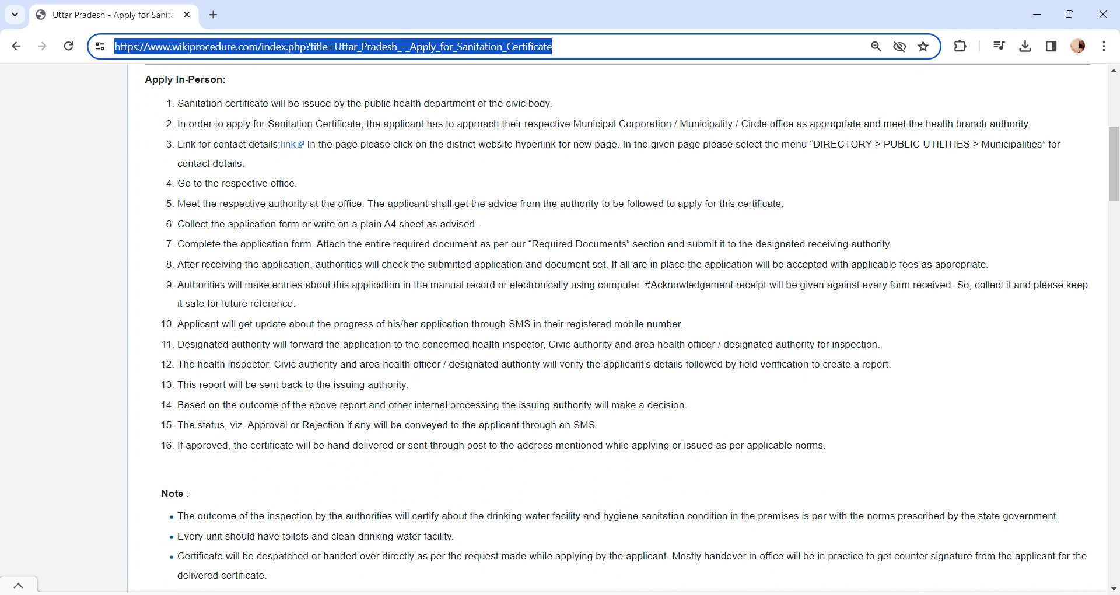
pyautogui.moveTo(484, 220)
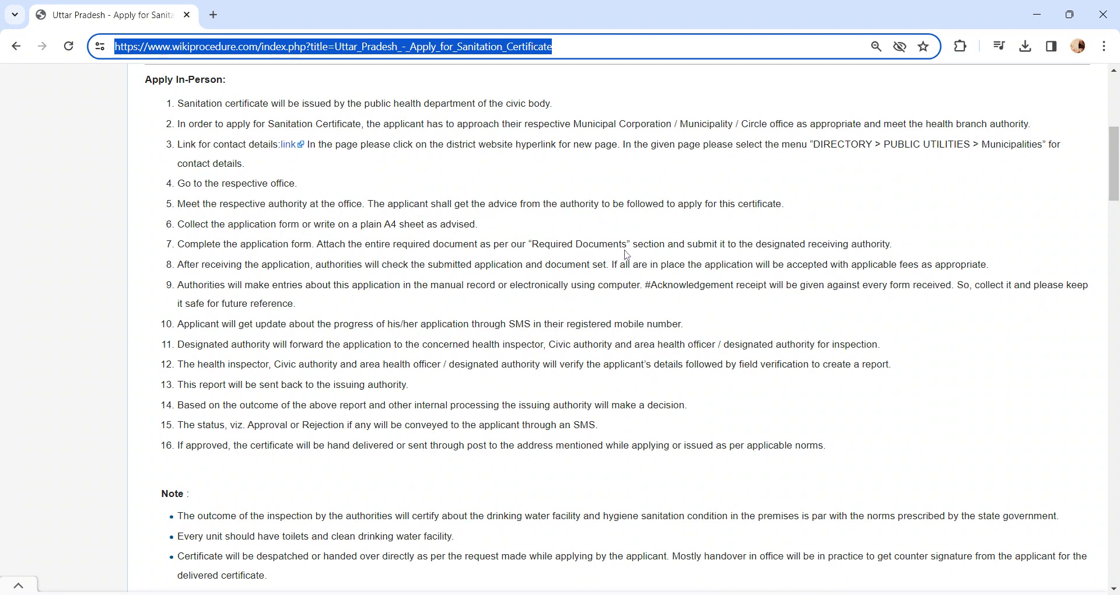
pyautogui.scroll(-3)
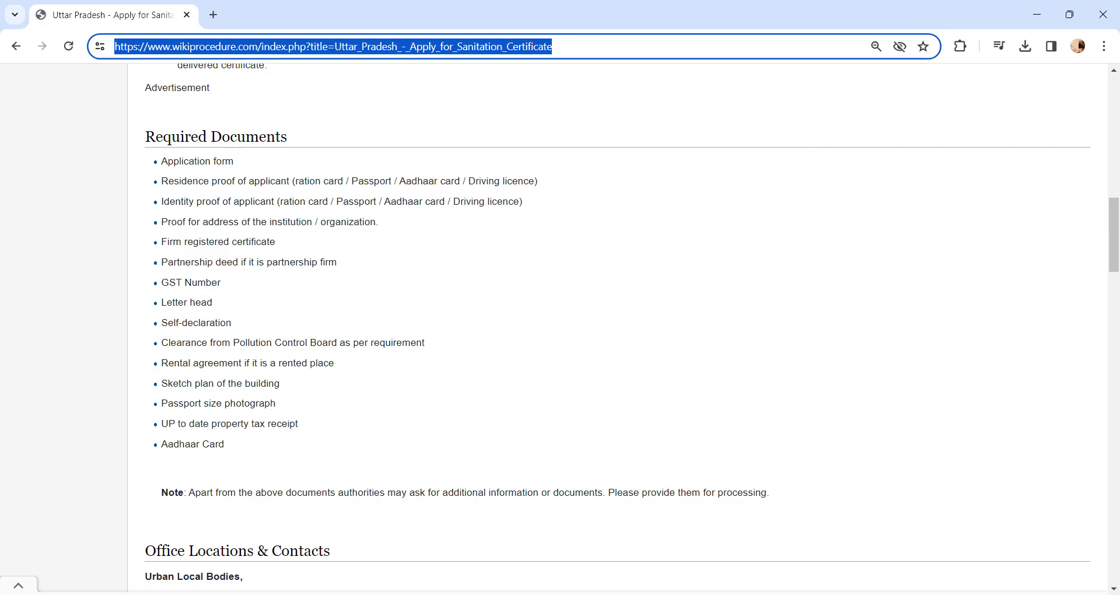
pyautogui.scroll(3)
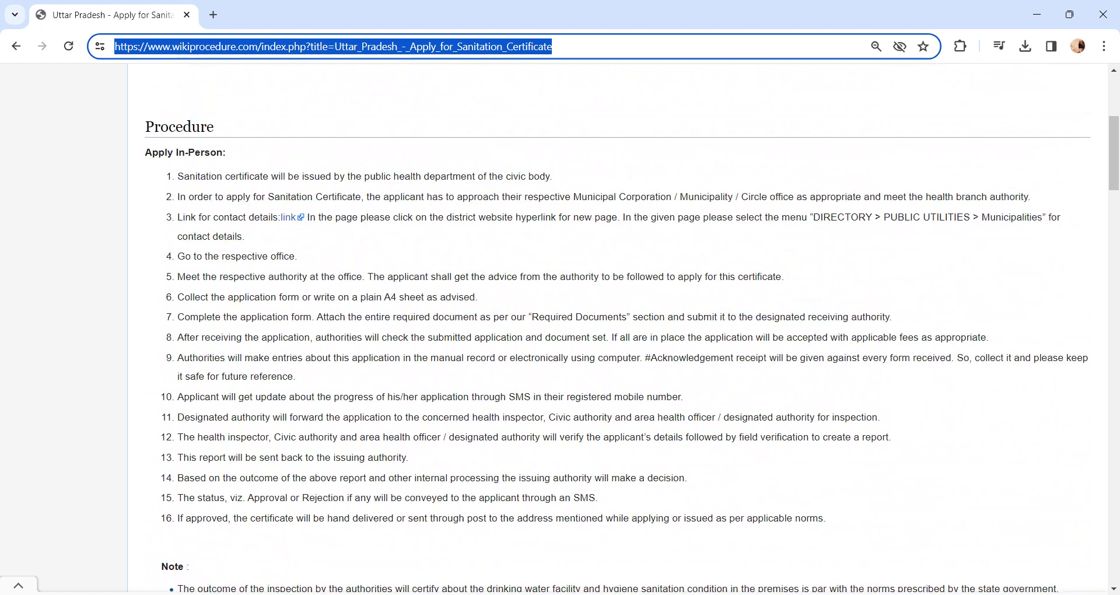
pyautogui.moveTo(590, 331)
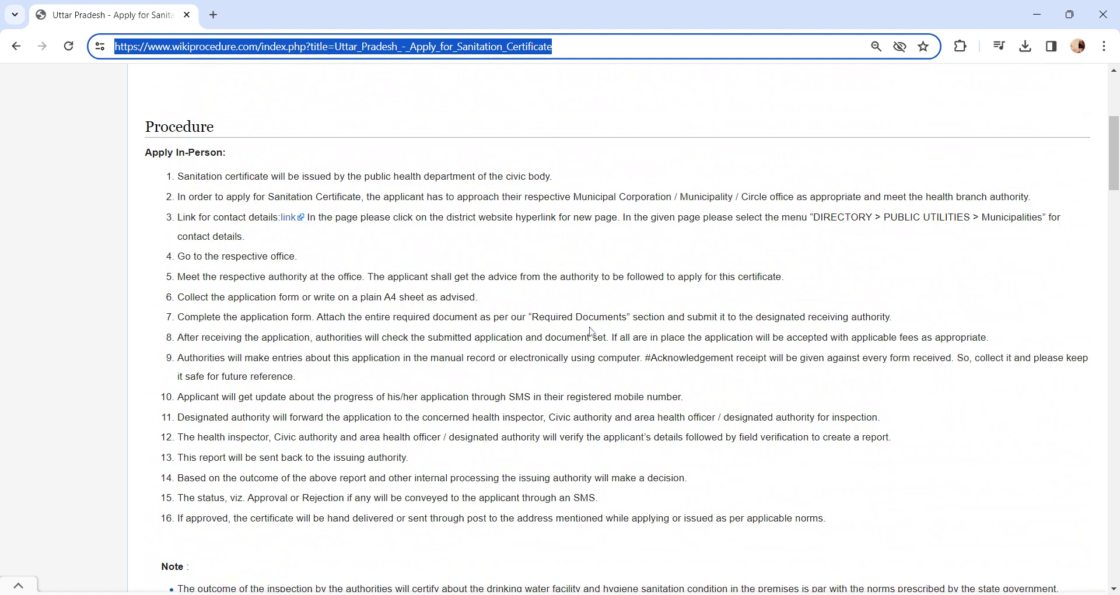
pyautogui.moveTo(300, 348)
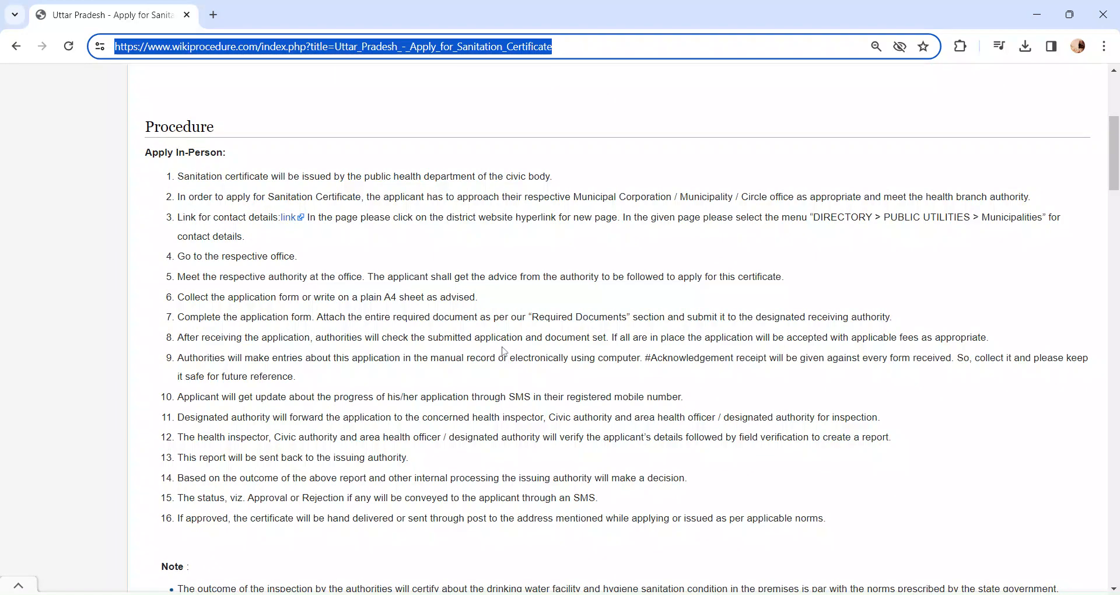
pyautogui.moveTo(654, 377)
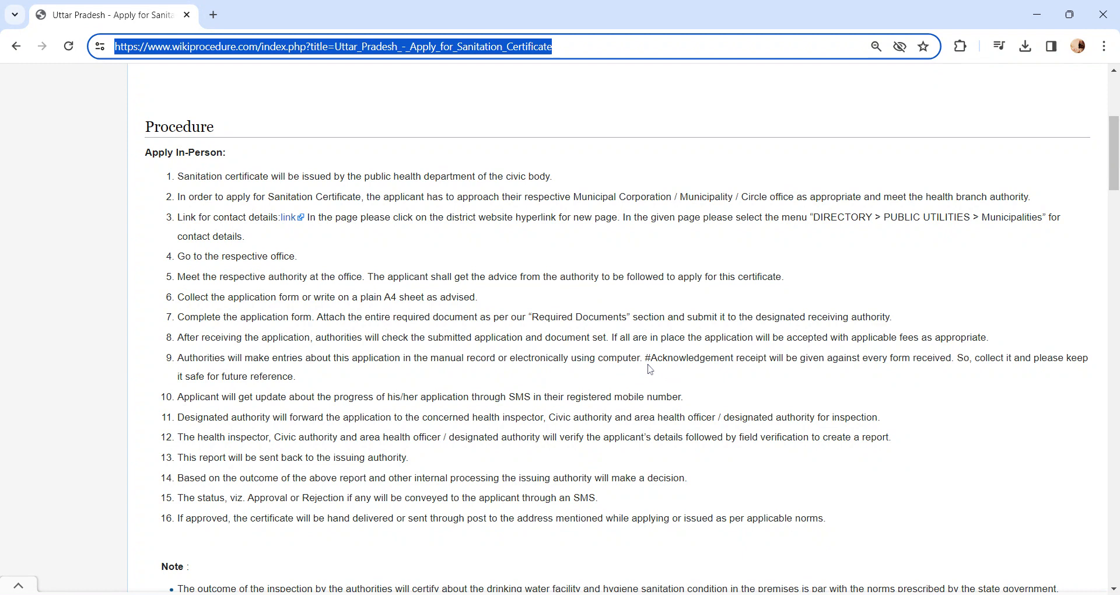
pyautogui.moveTo(680, 370)
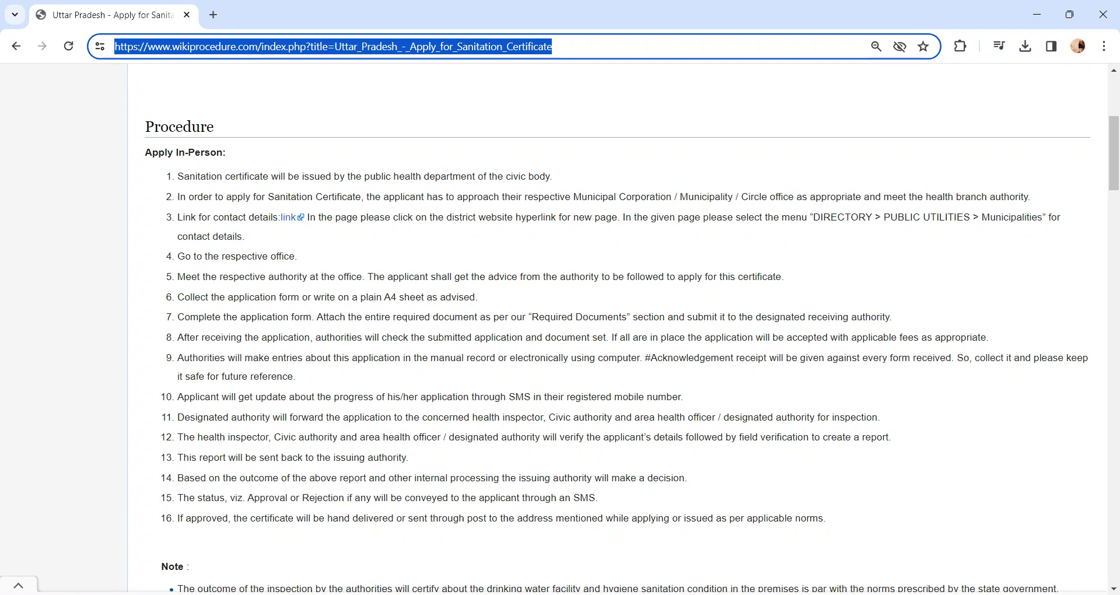
pyautogui.moveTo(524, 413)
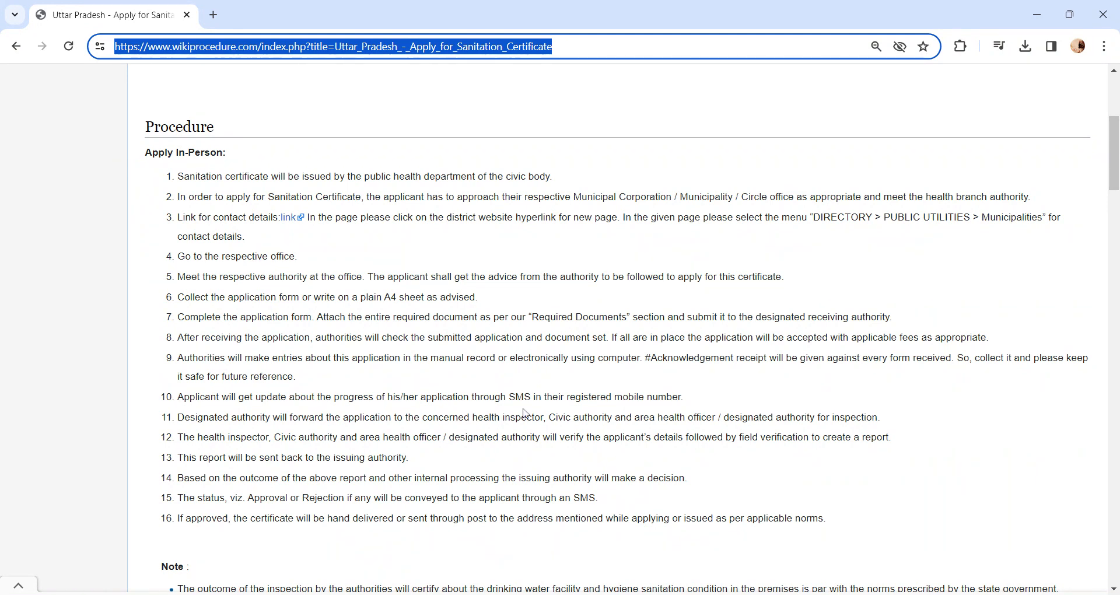
pyautogui.moveTo(176, 428)
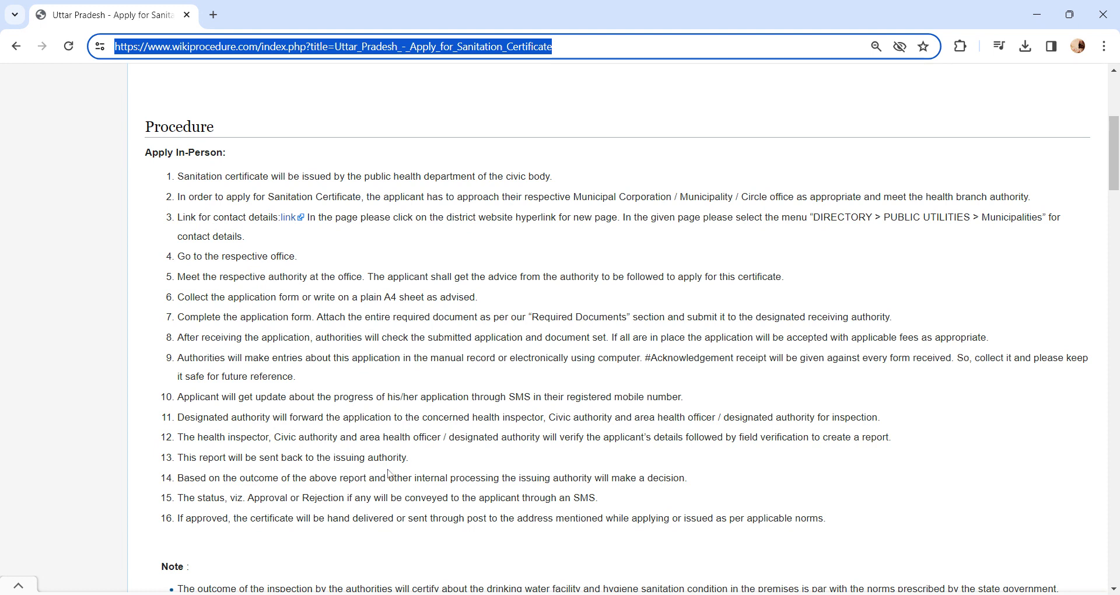
pyautogui.moveTo(690, 498)
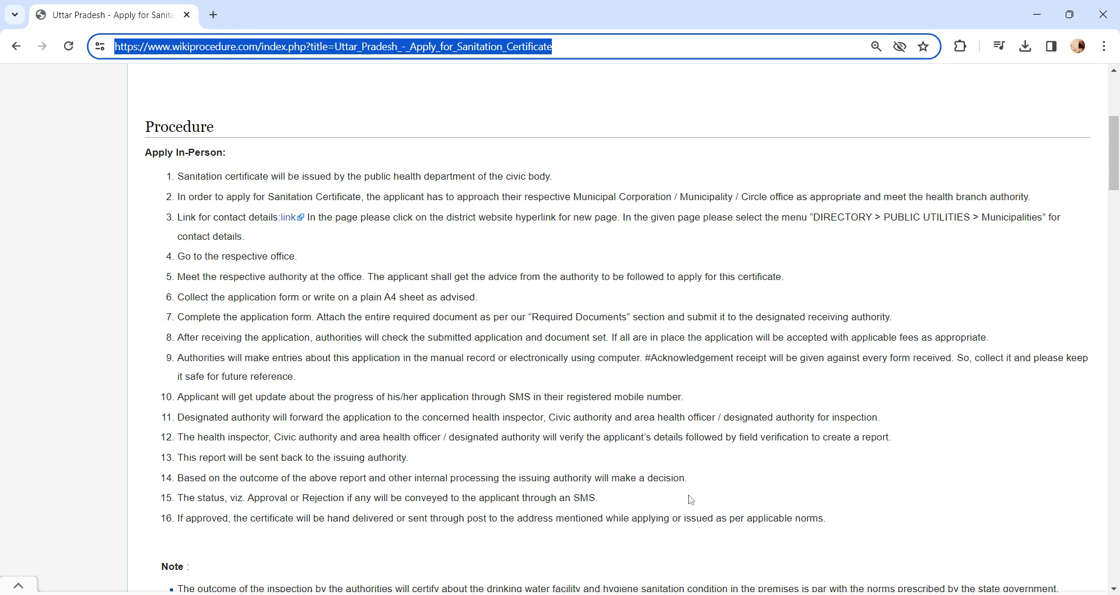
pyautogui.moveTo(425, 495)
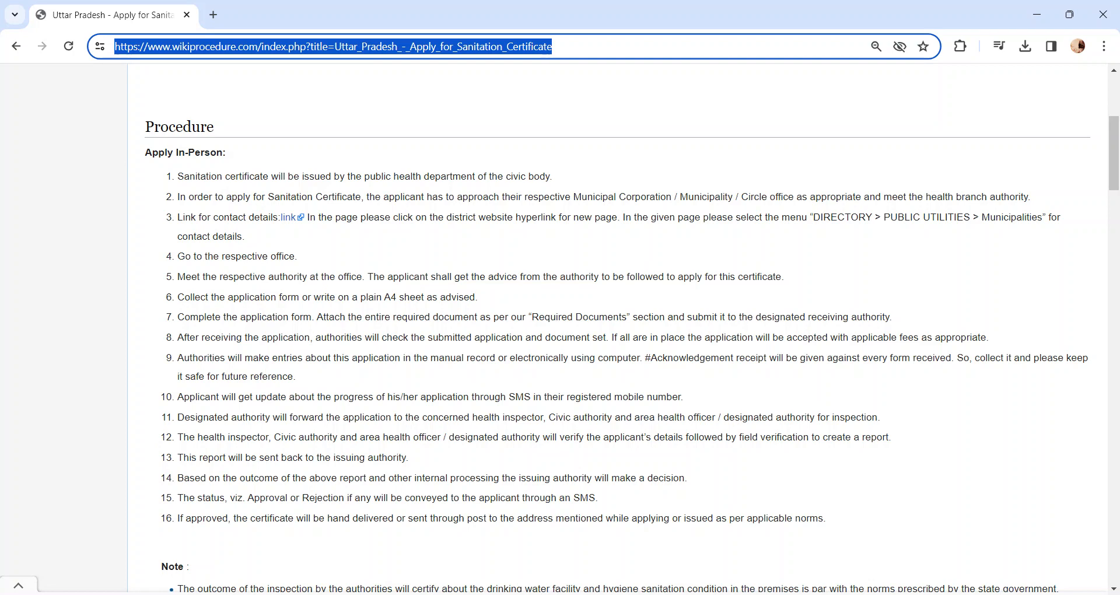
pyautogui.moveTo(80, 550)
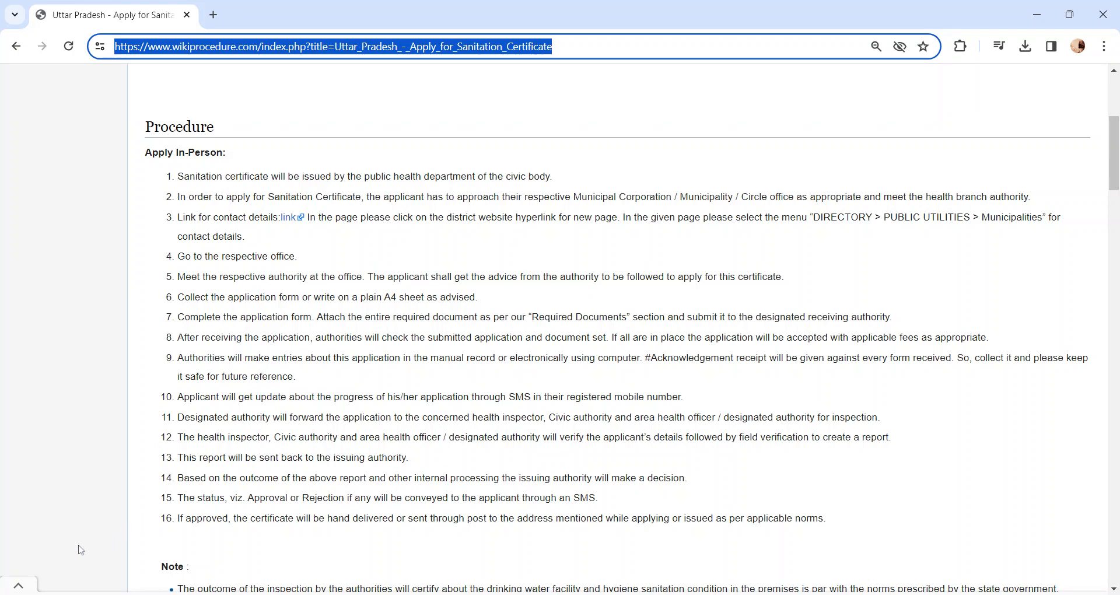
# Scroll through Required Documents, Eligibility and Fees sections
pyautogui.scroll(-3)
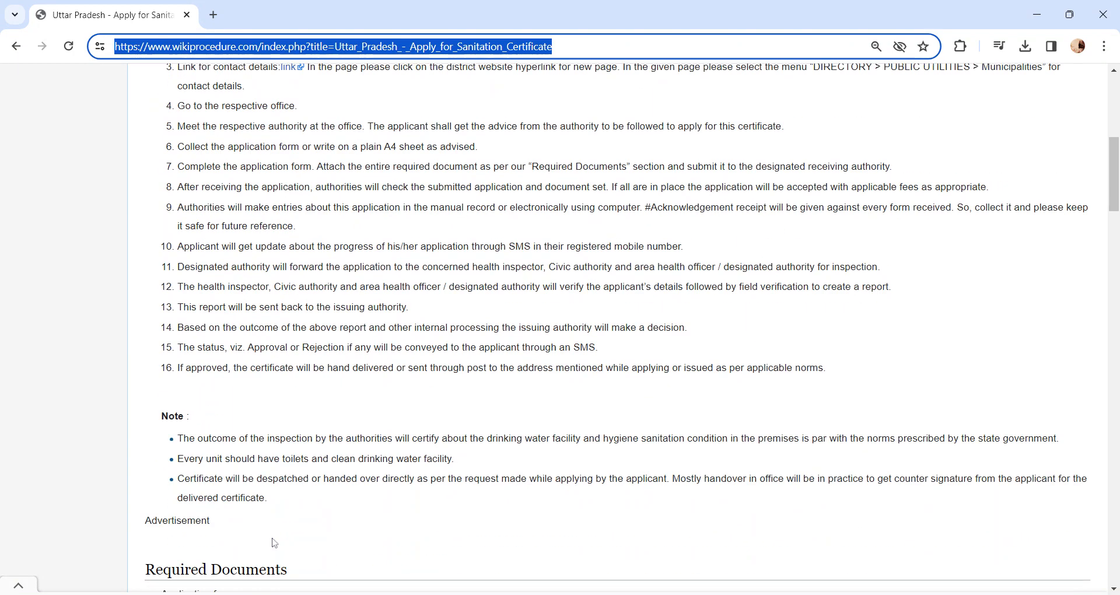
pyautogui.scroll(-3)
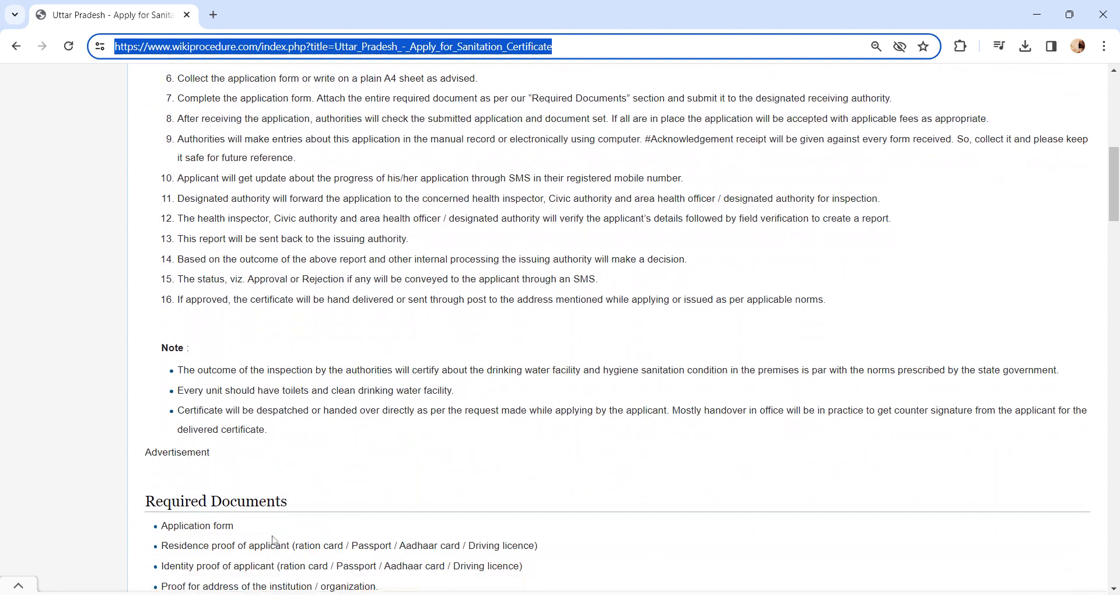
pyautogui.moveTo(383, 502)
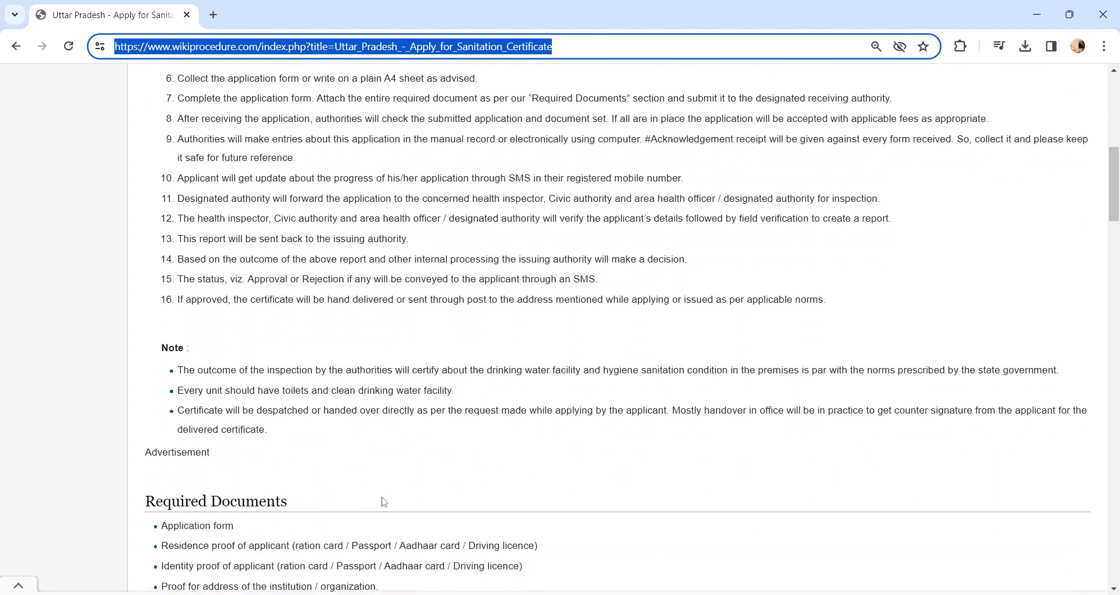
pyautogui.moveTo(568, 466)
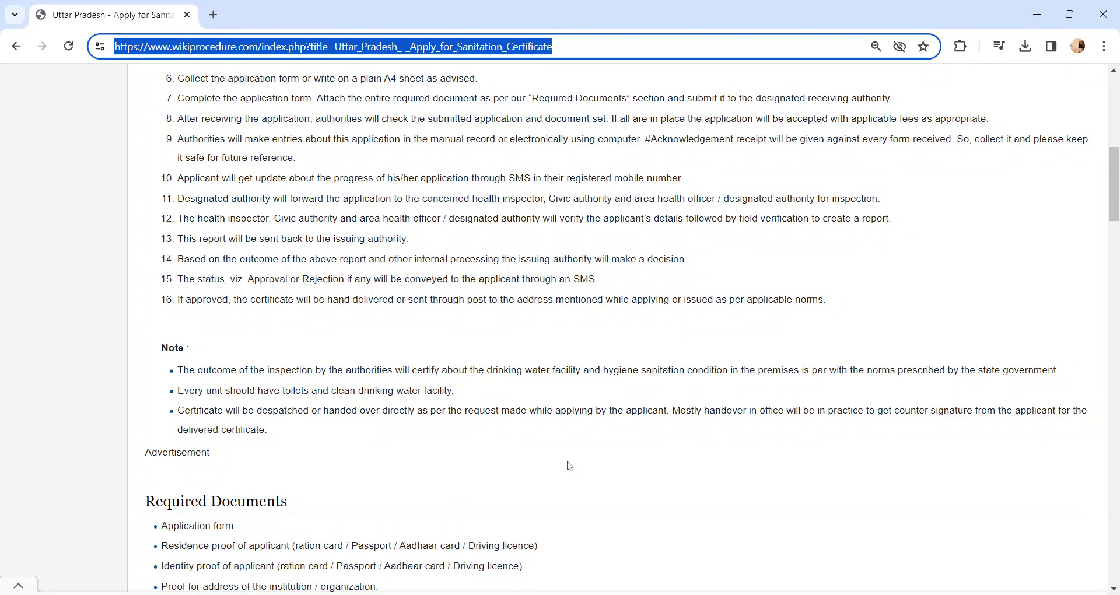
pyautogui.scroll(-3)
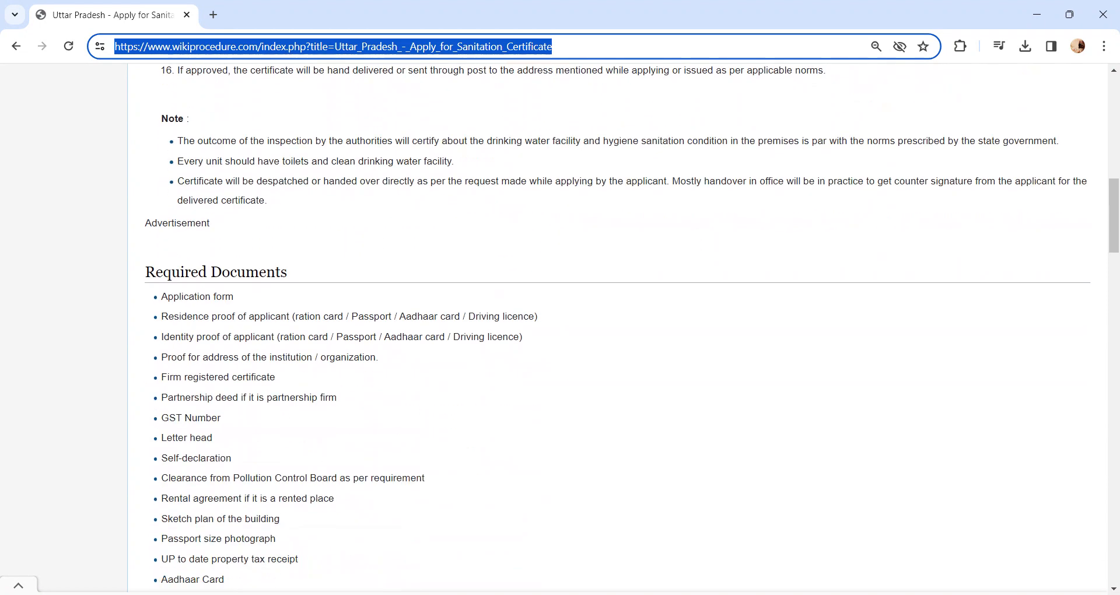
pyautogui.scroll(-3)
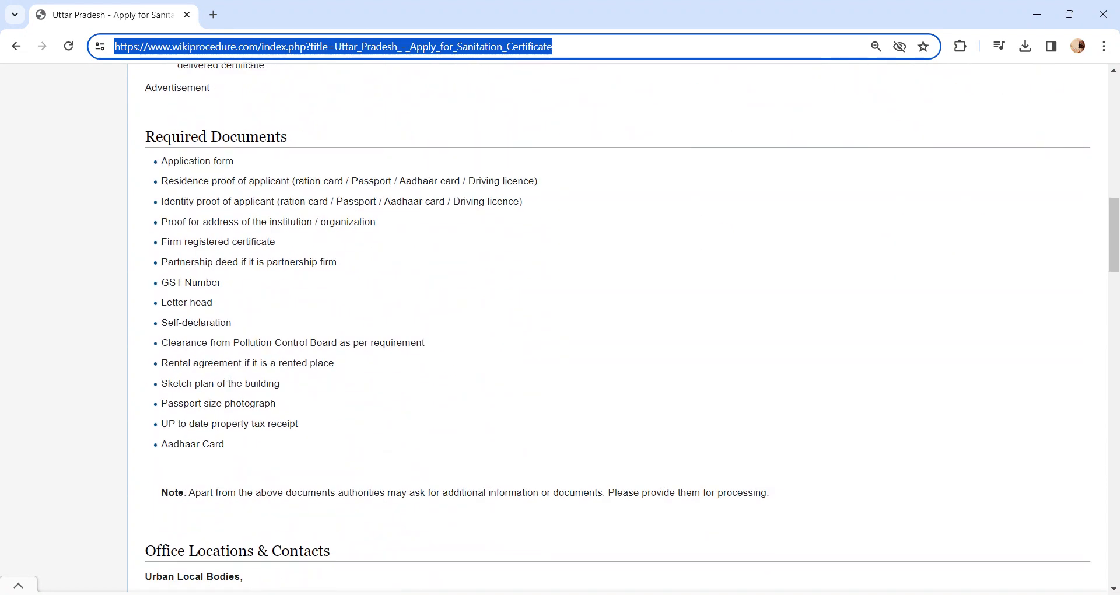
pyautogui.scroll(-3)
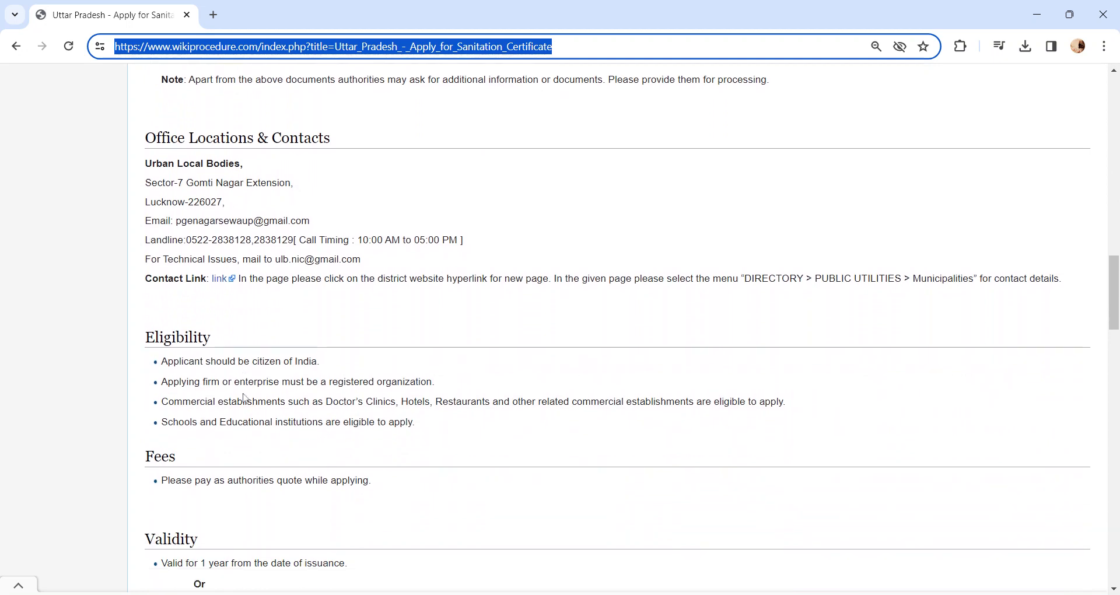
# Continue to the page footer showing the 14 June 2021 last-edited note
pyautogui.scroll(-3)
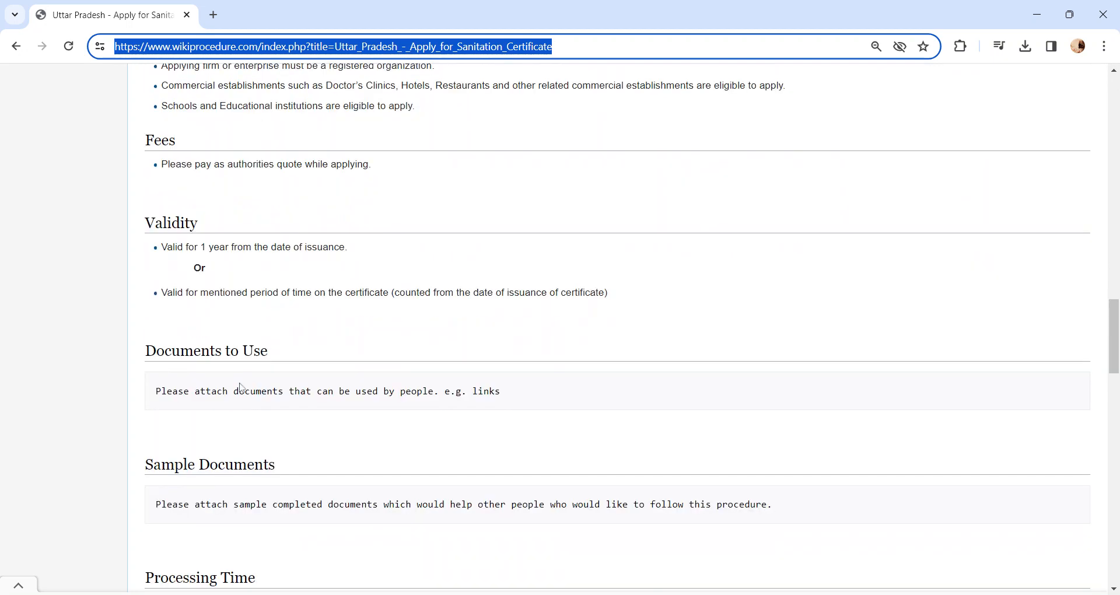
pyautogui.scroll(-3)
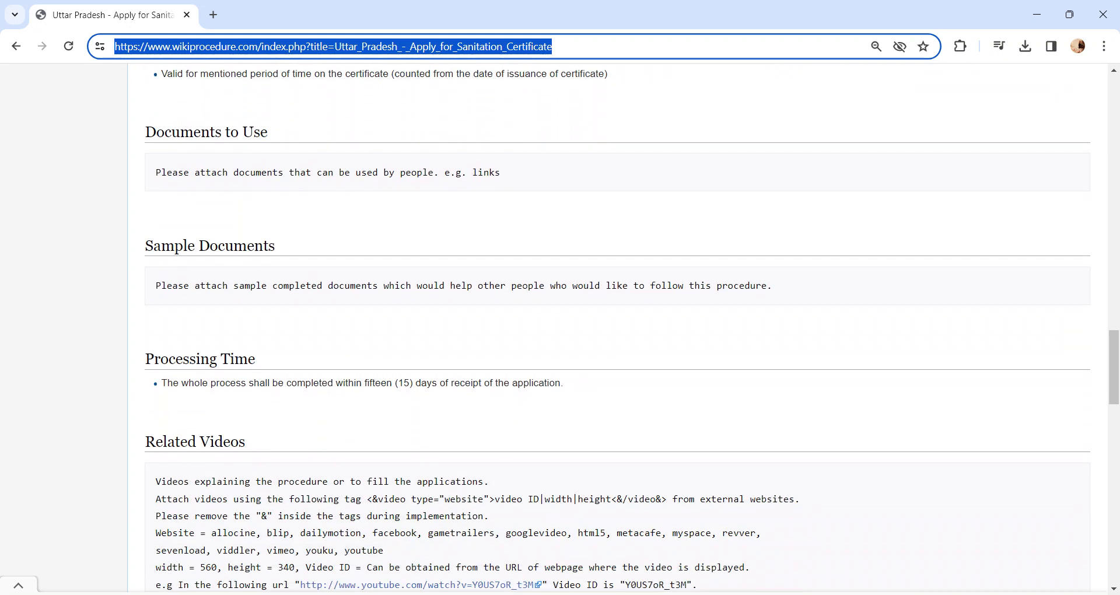
pyautogui.scroll(3)
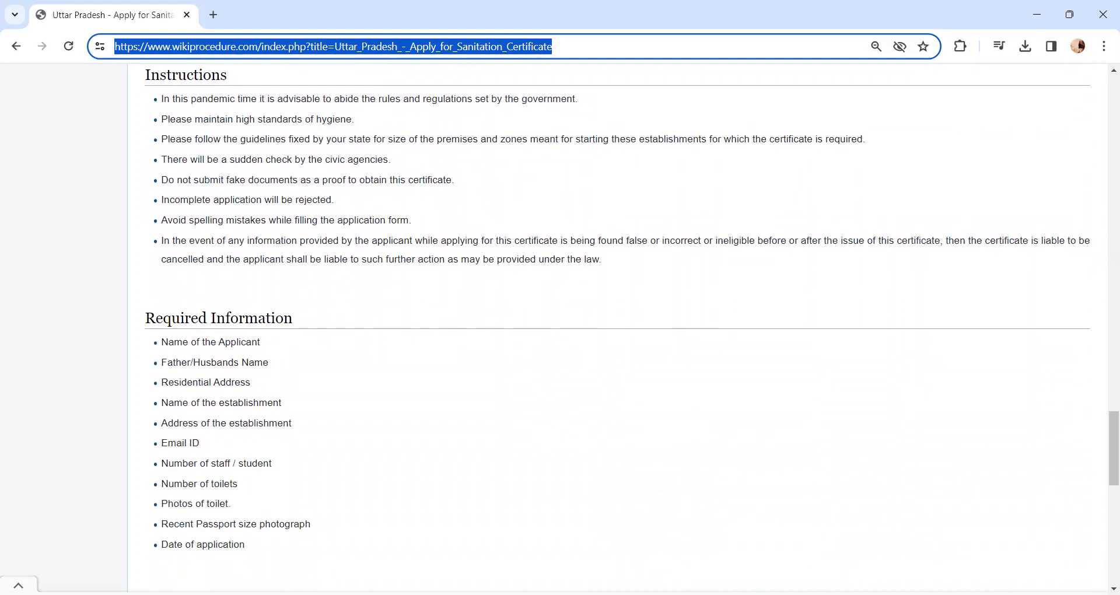
pyautogui.scroll(-3)
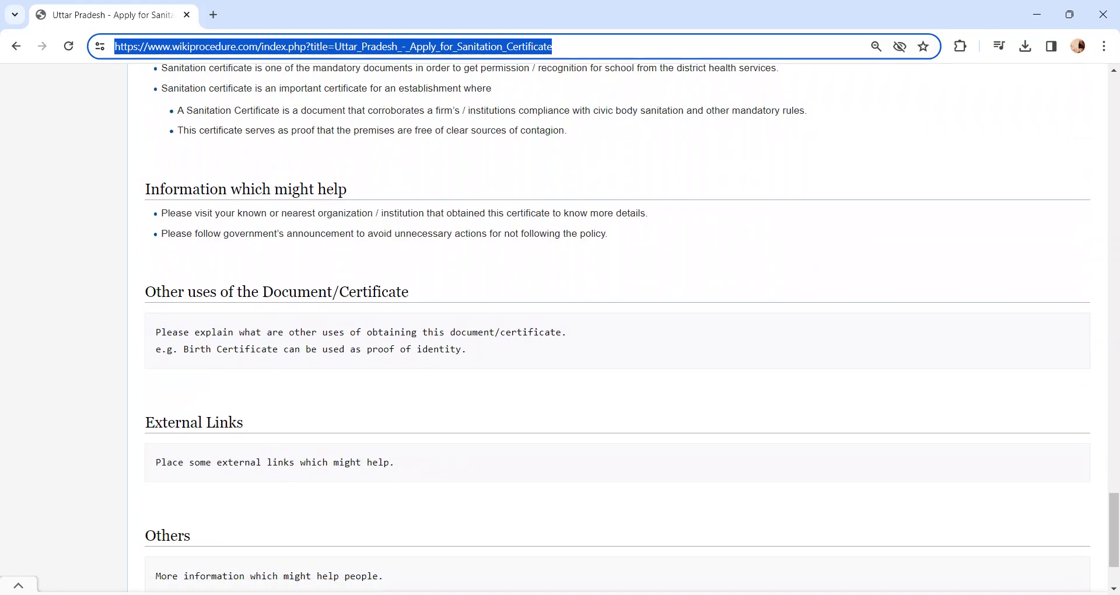
pyautogui.scroll(-3)
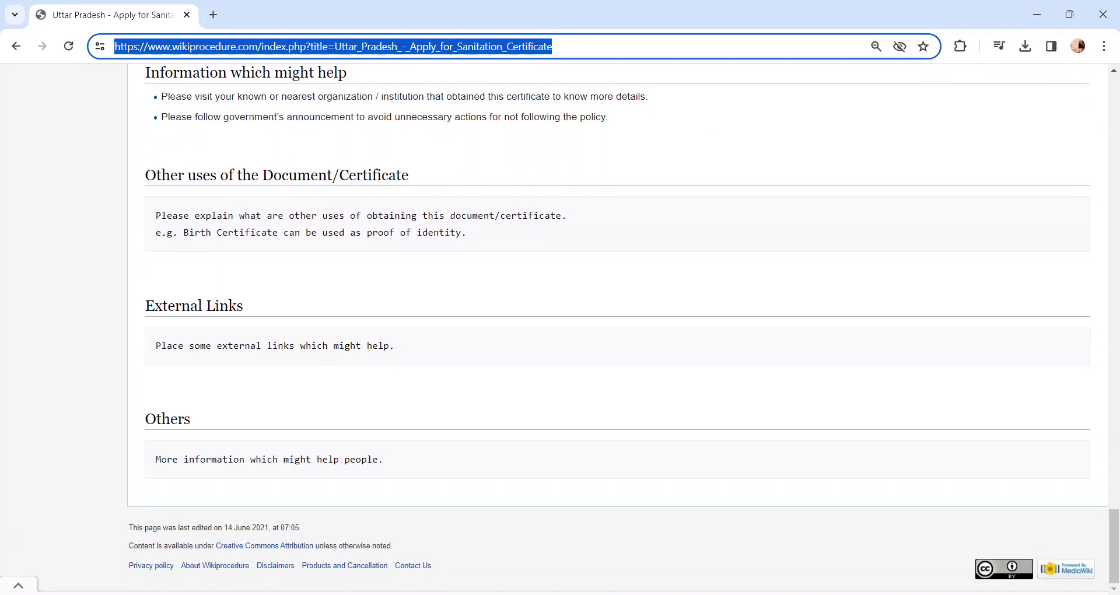